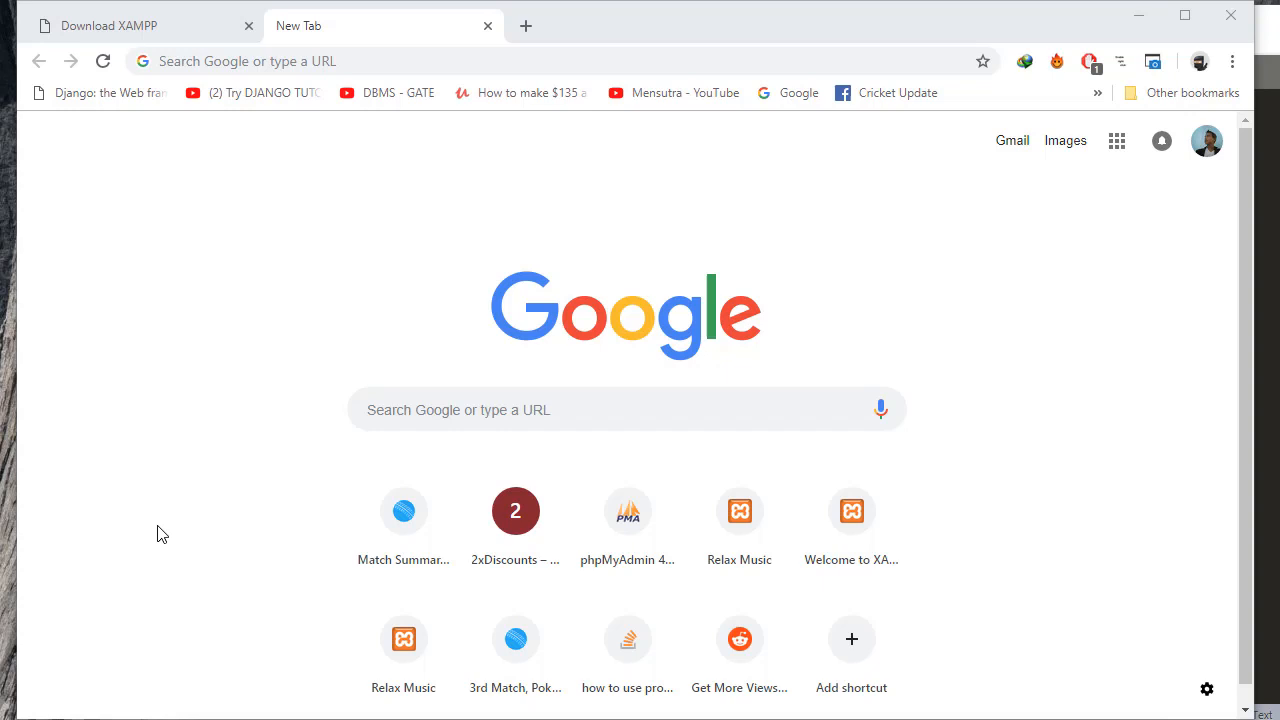
Run a Google search for 'nodejs' from the address bar suggestion.
left_click(400, 61)
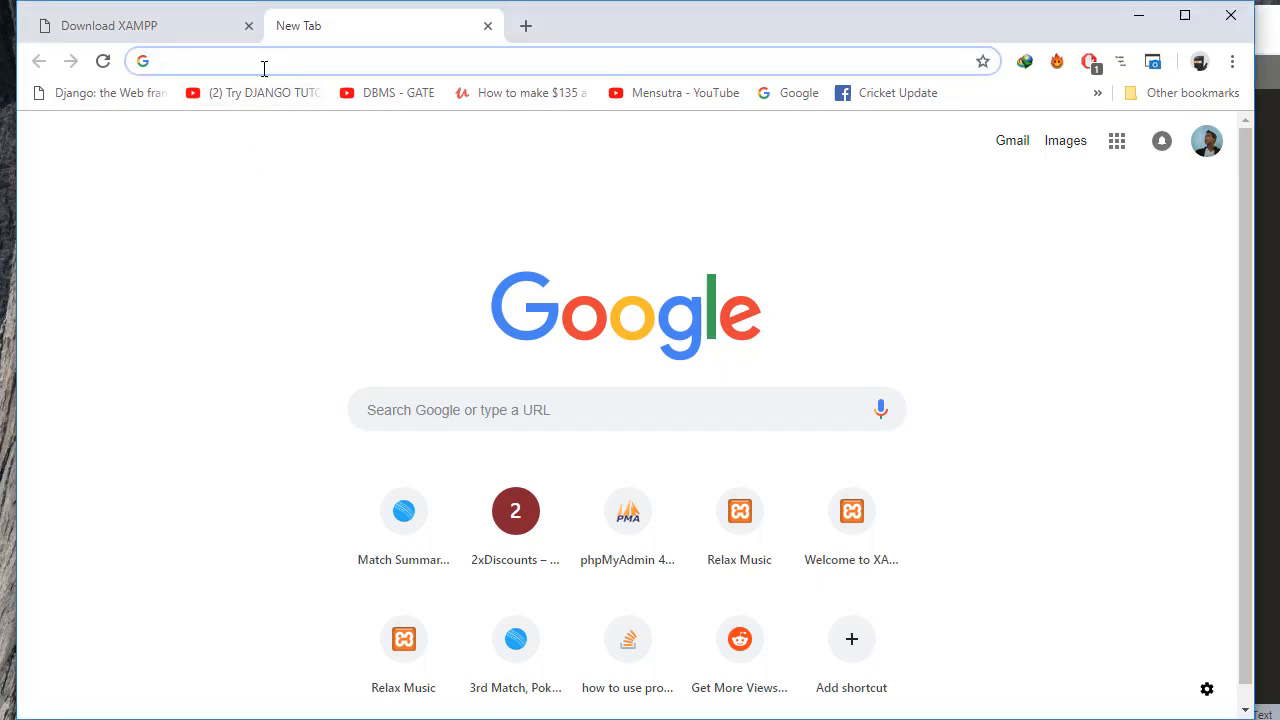
type("nodejs")
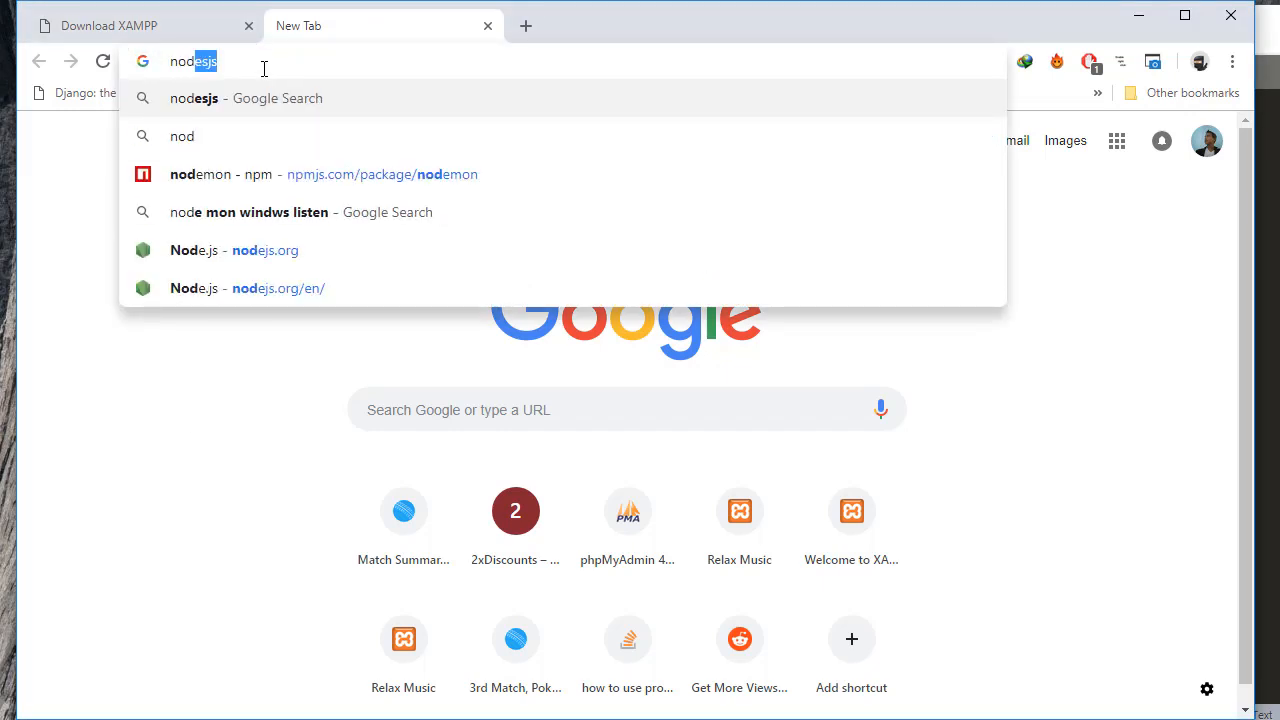
left_click(244, 98)
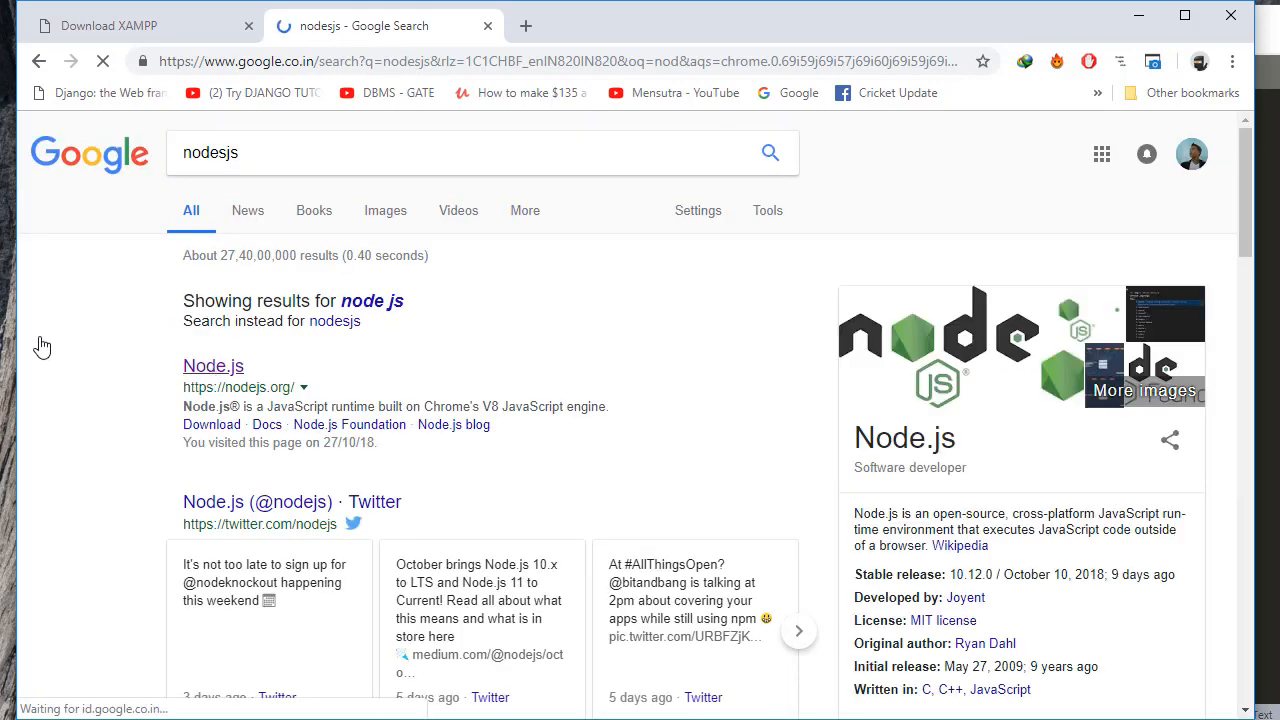
Open the official Node.js site and download the 8.12.0 LTS Windows installer.
left_click(213, 365)
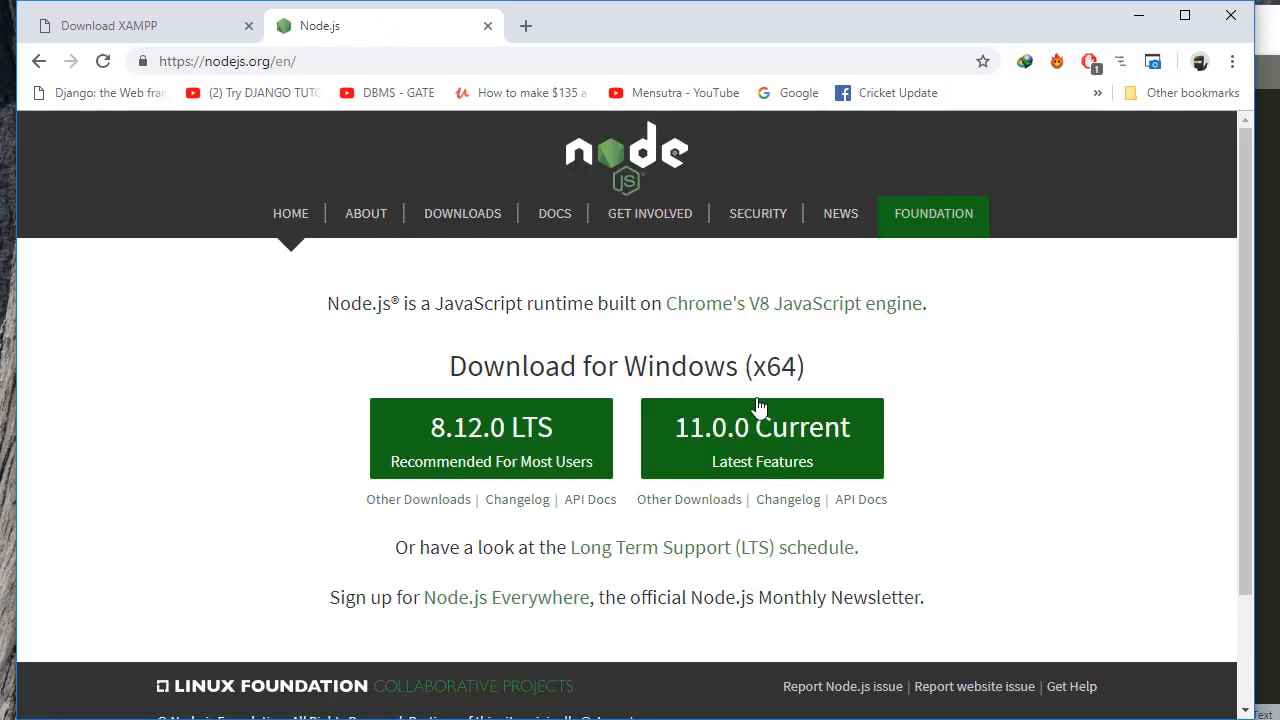
mouse_move(445, 410)
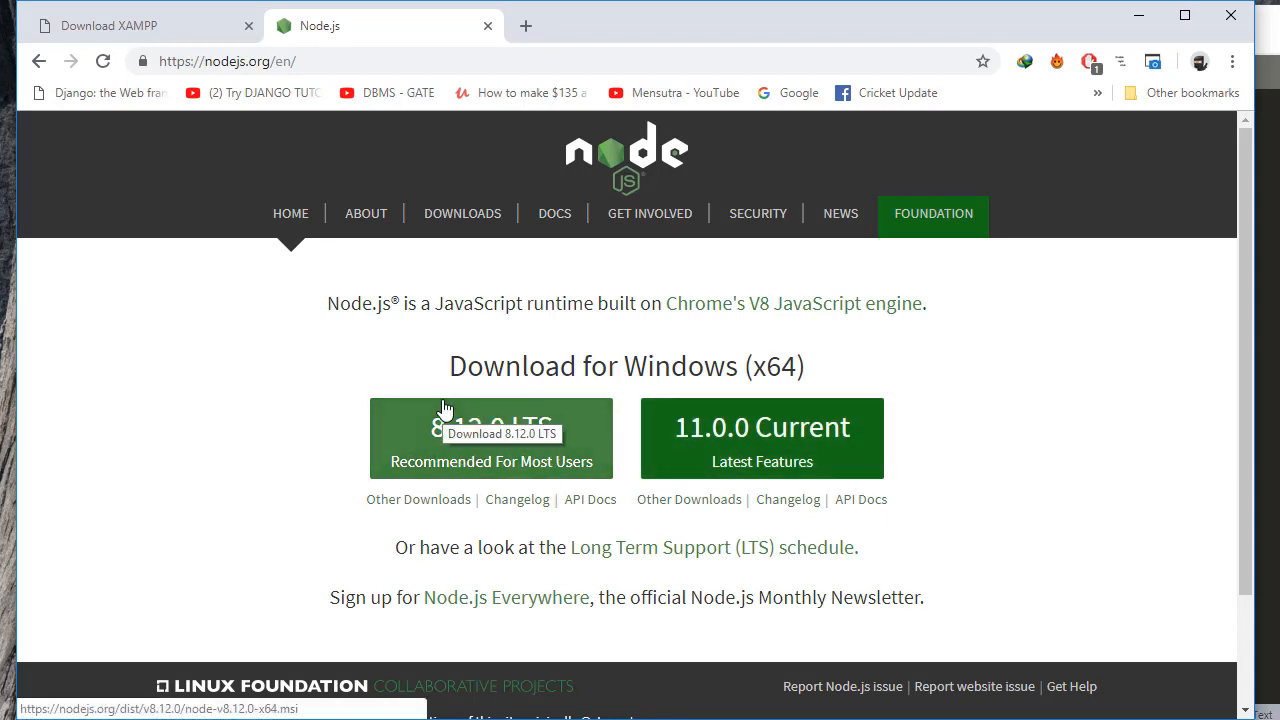
mouse_move(307, 430)
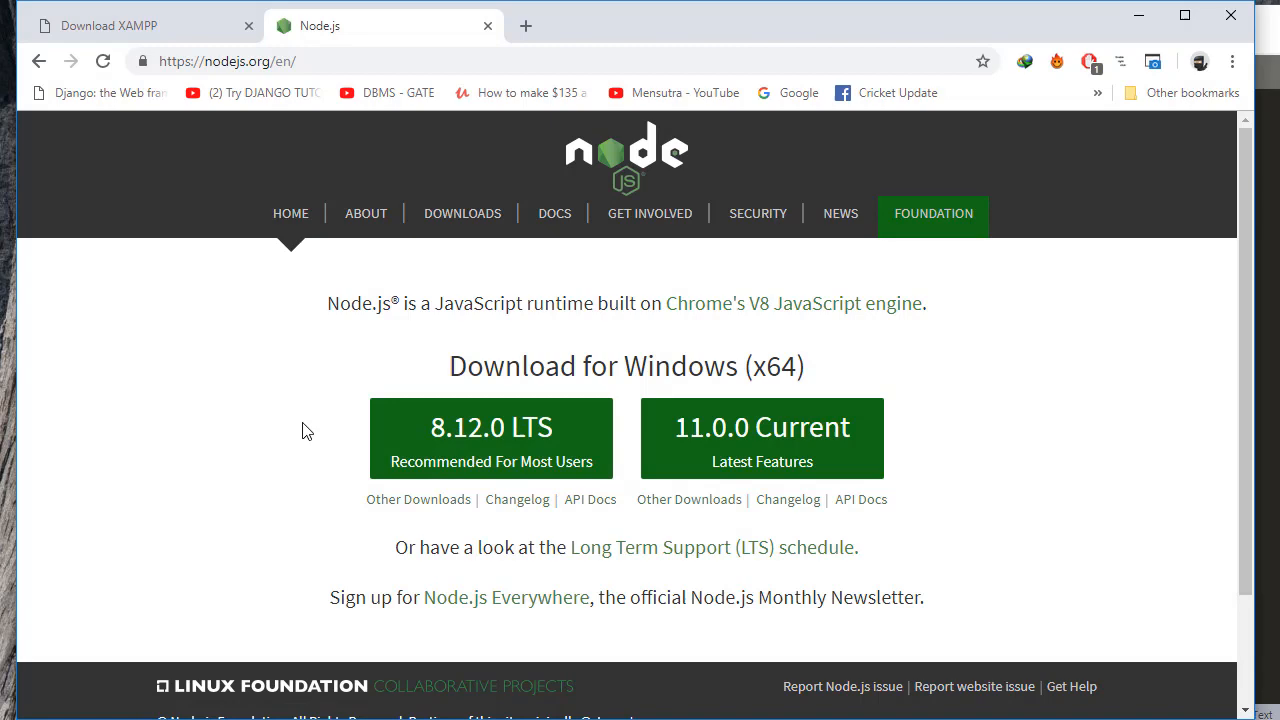
left_click(490, 438)
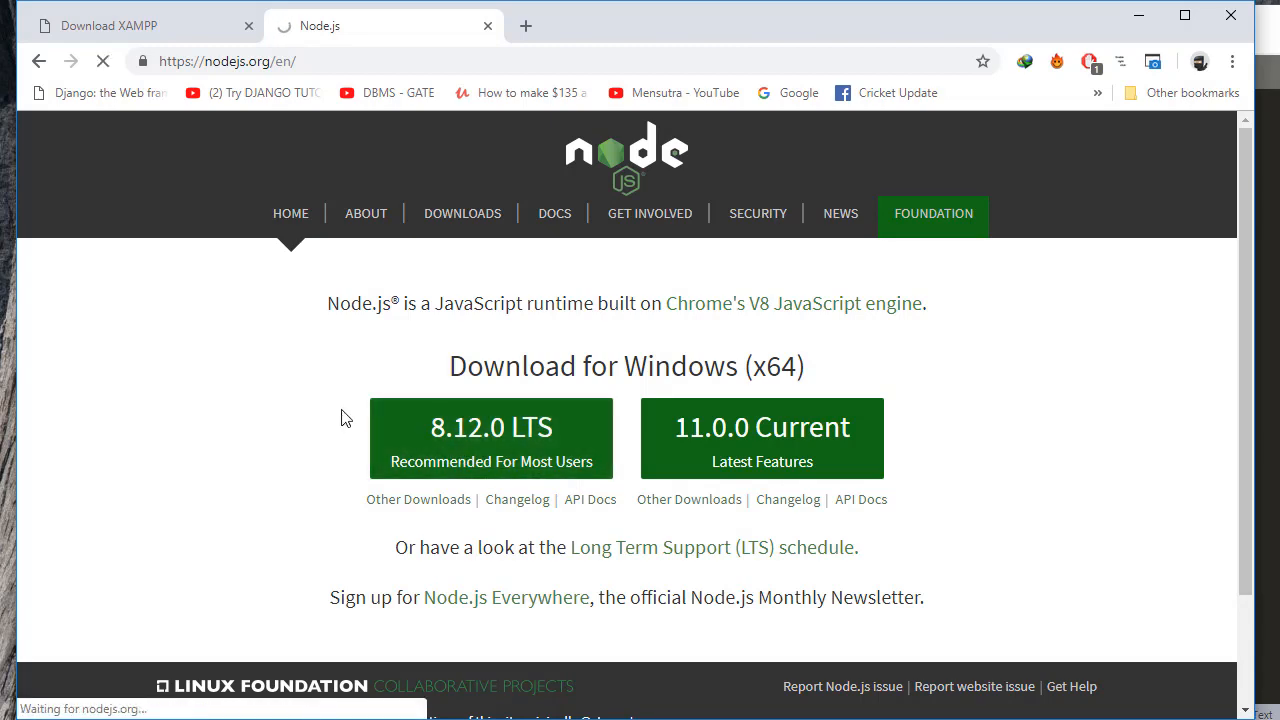
left_click(490, 438)
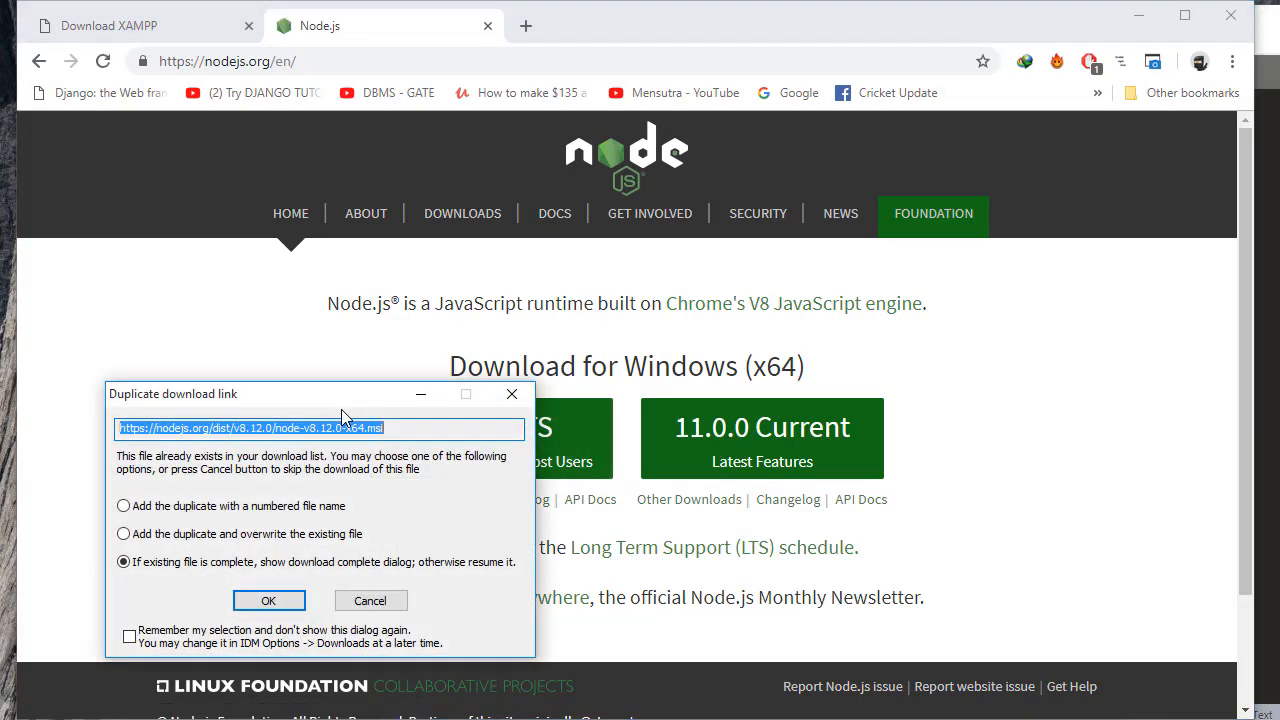
mouse_move(268, 600)
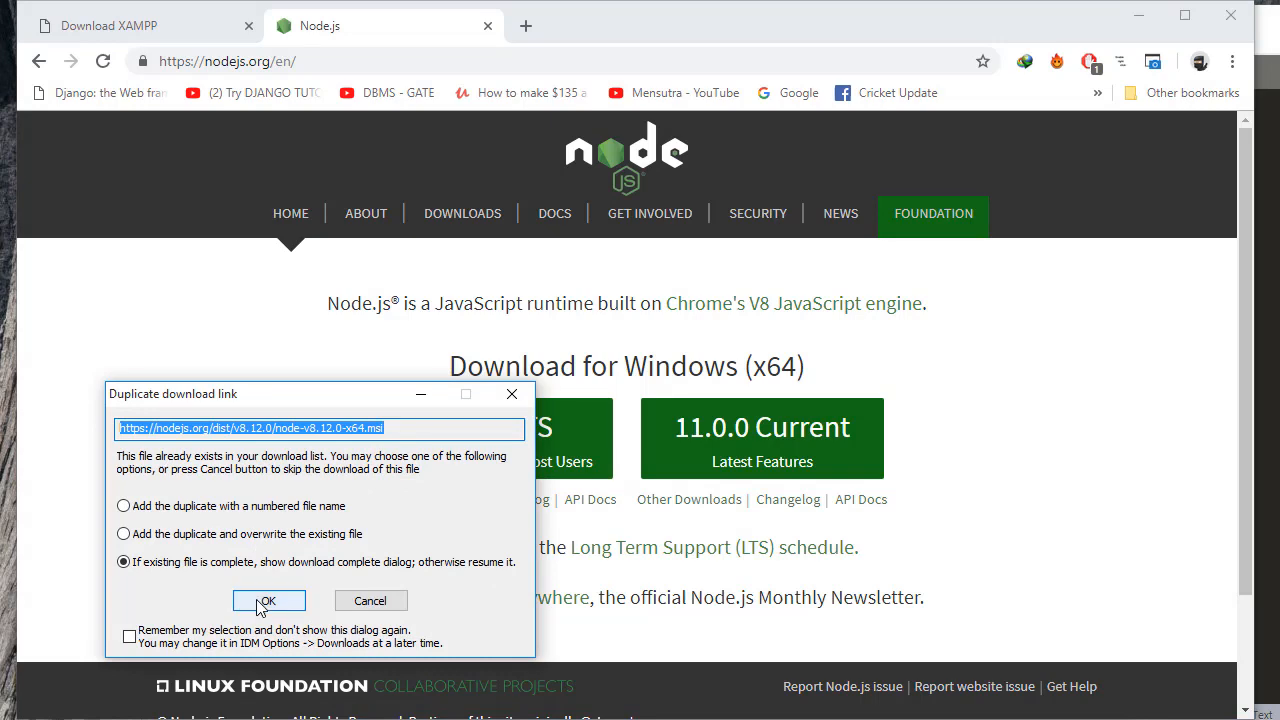
left_click(268, 600)
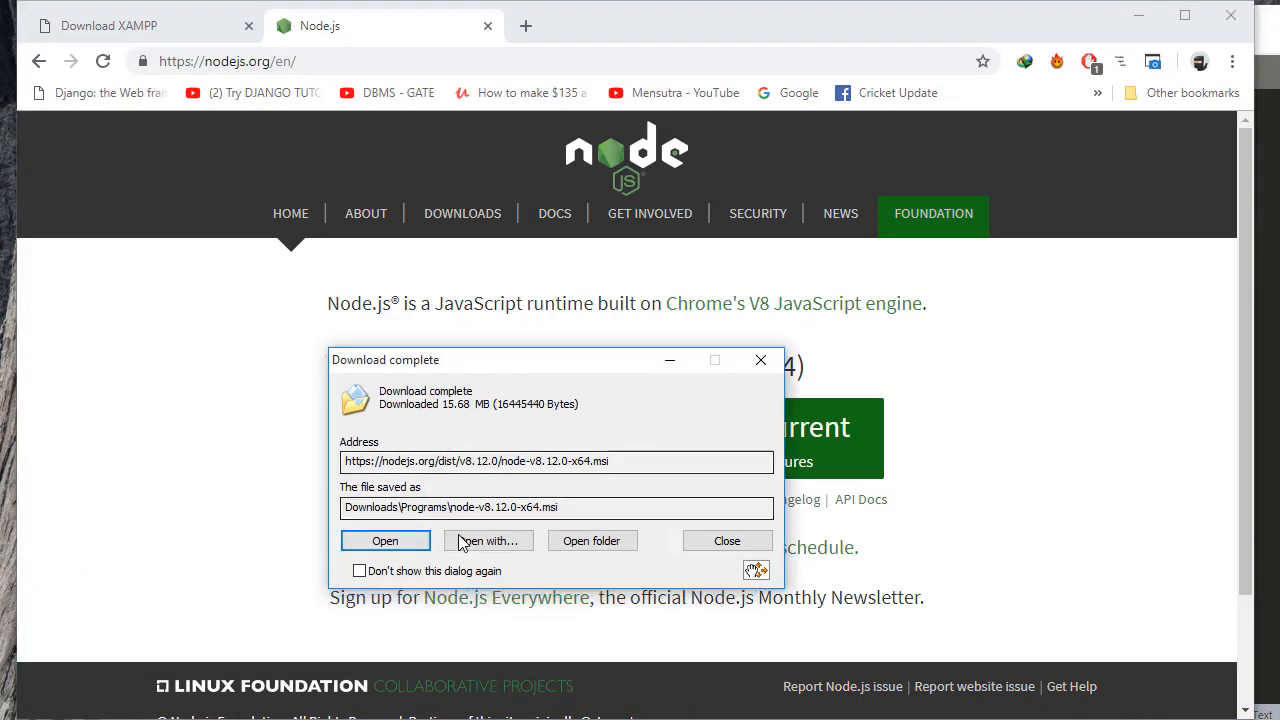
left_click(384, 540)
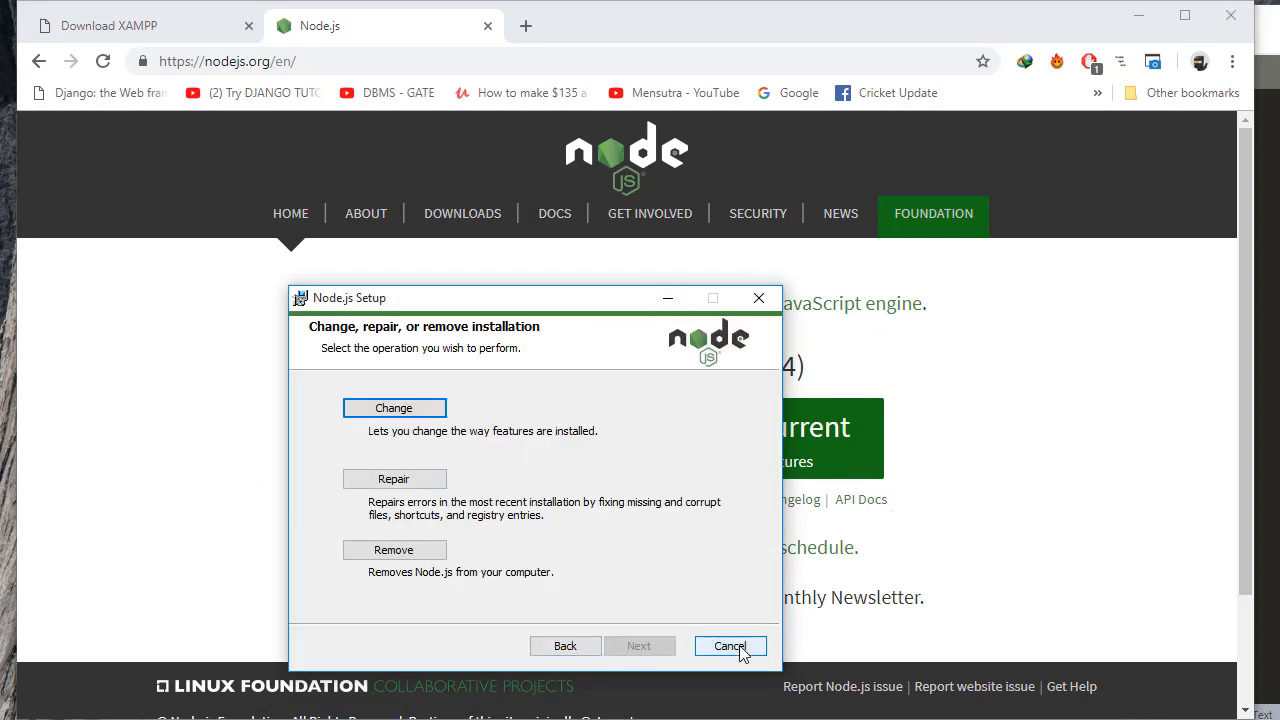
left_click(730, 645)
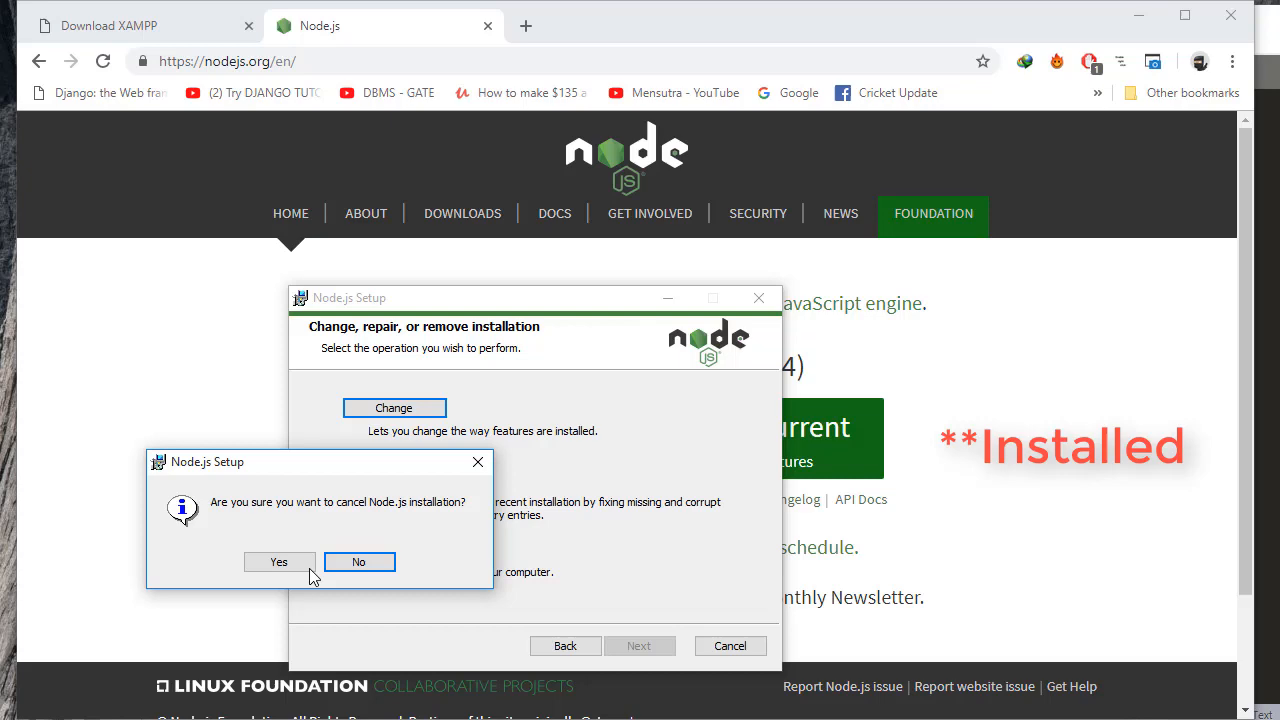
left_click(279, 561)
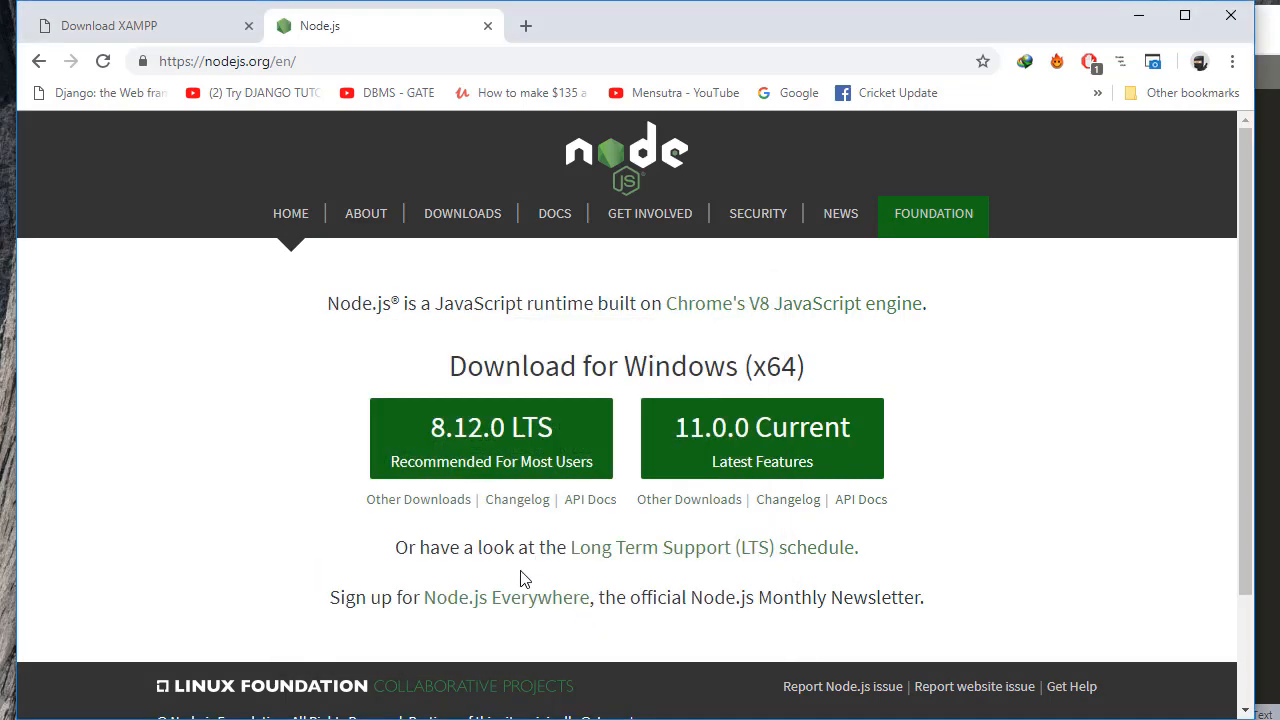
mouse_move(290, 490)
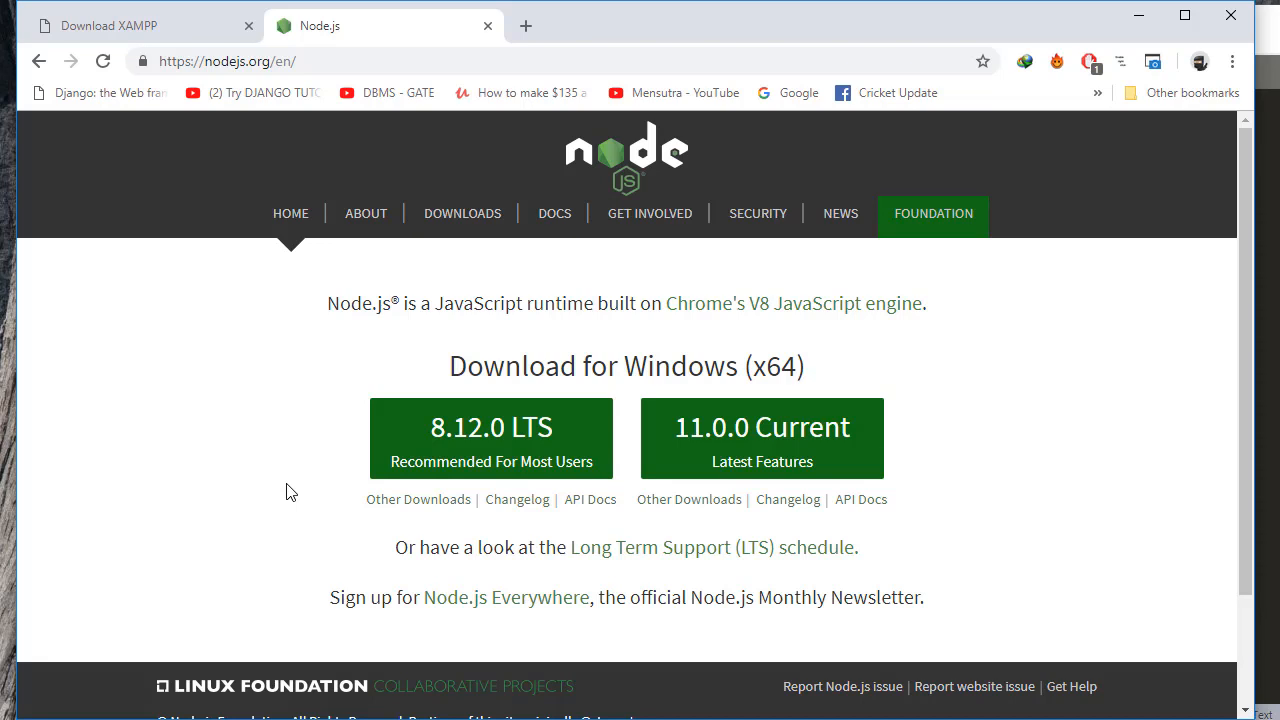
mouse_move(72, 473)
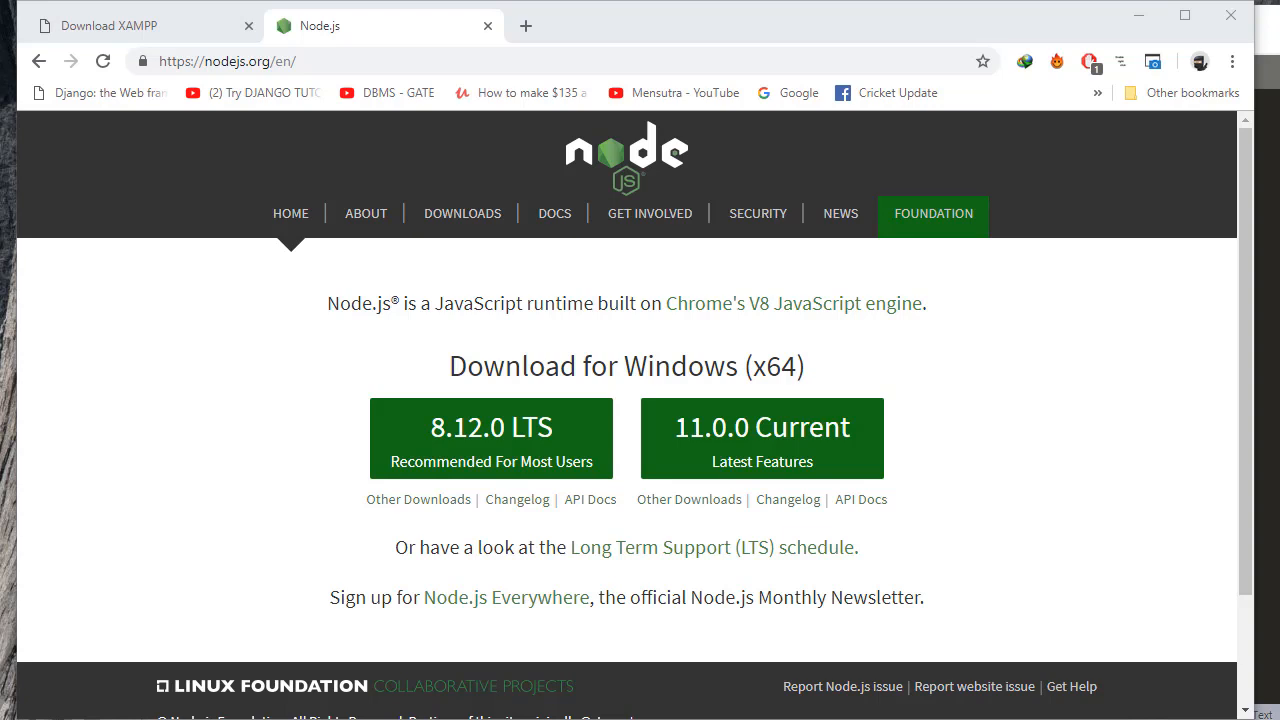
Open a Command Prompt window over the Node.js page.
left_click(490, 438)
type("n")
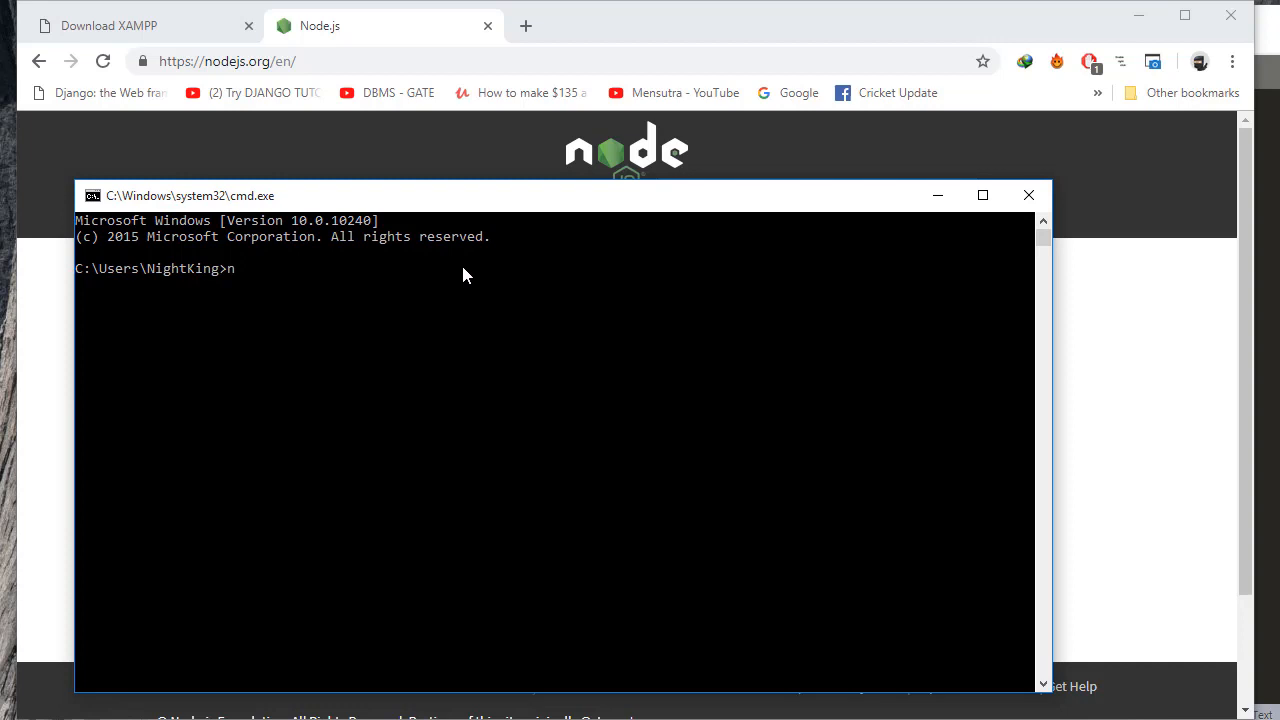
Run 'node --version' (reports v8.12.0), then run 'npm --version'.
type("ode --")
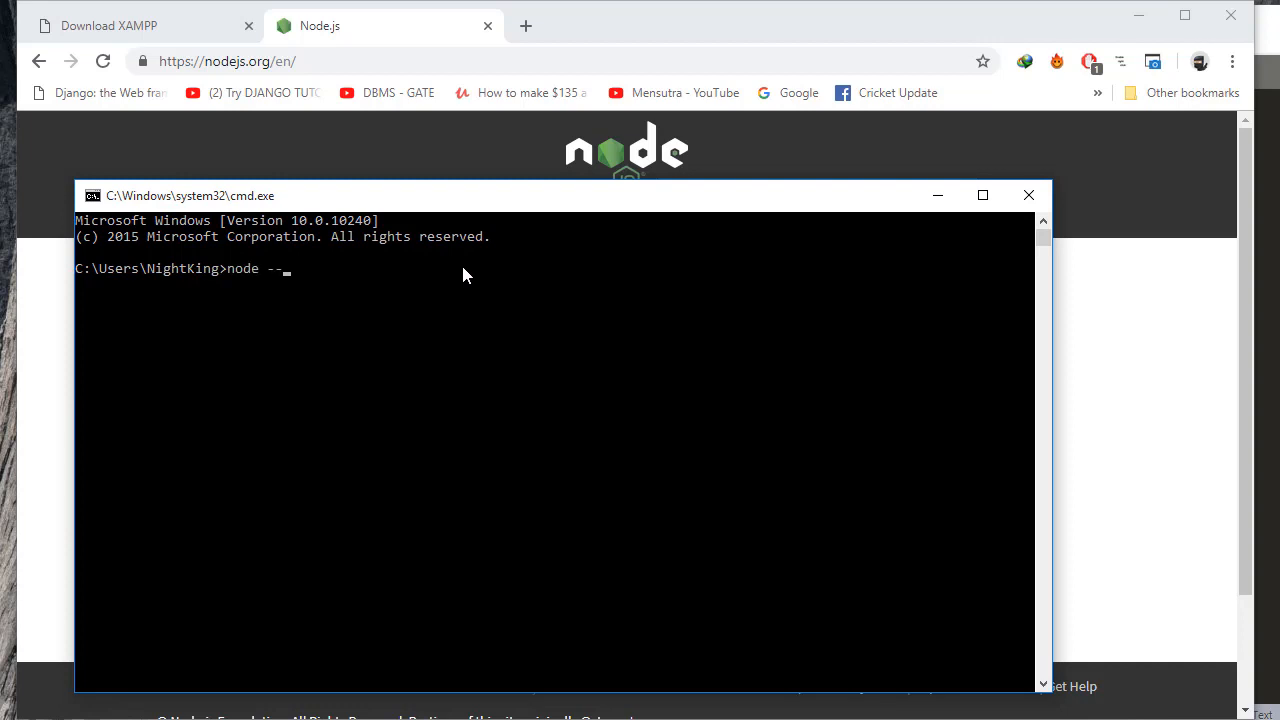
type("version")
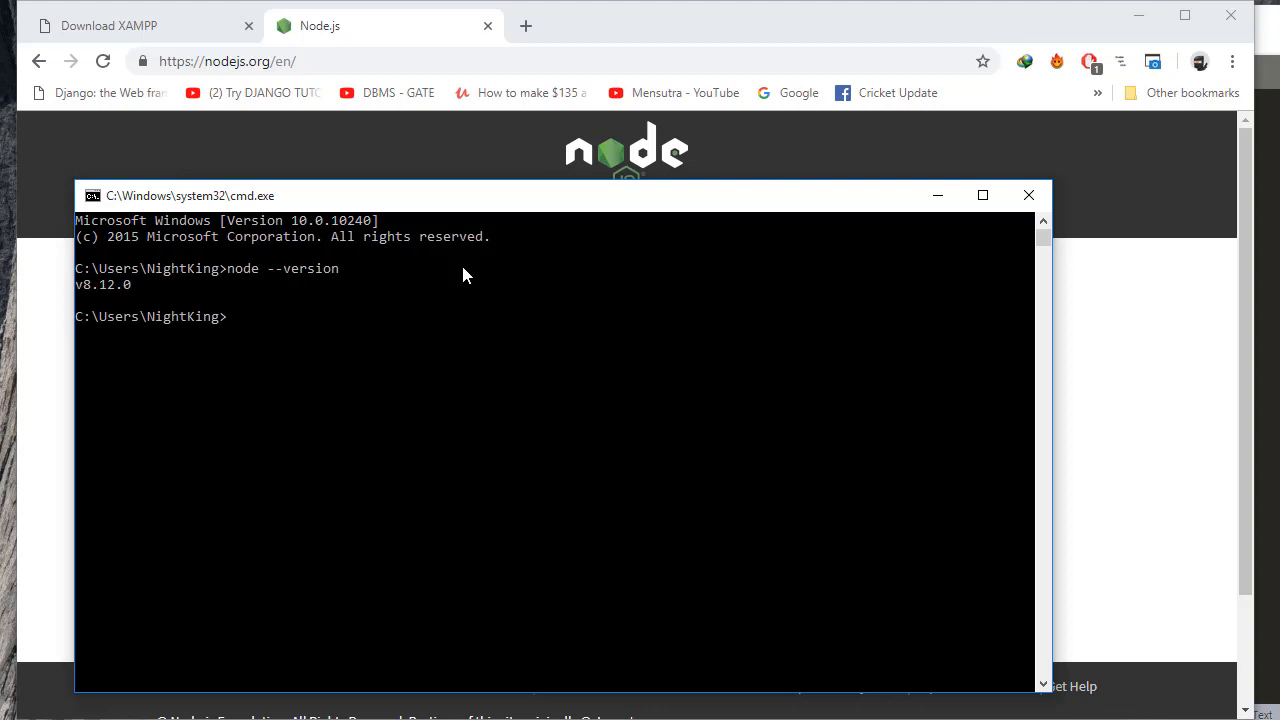
type("npm --")
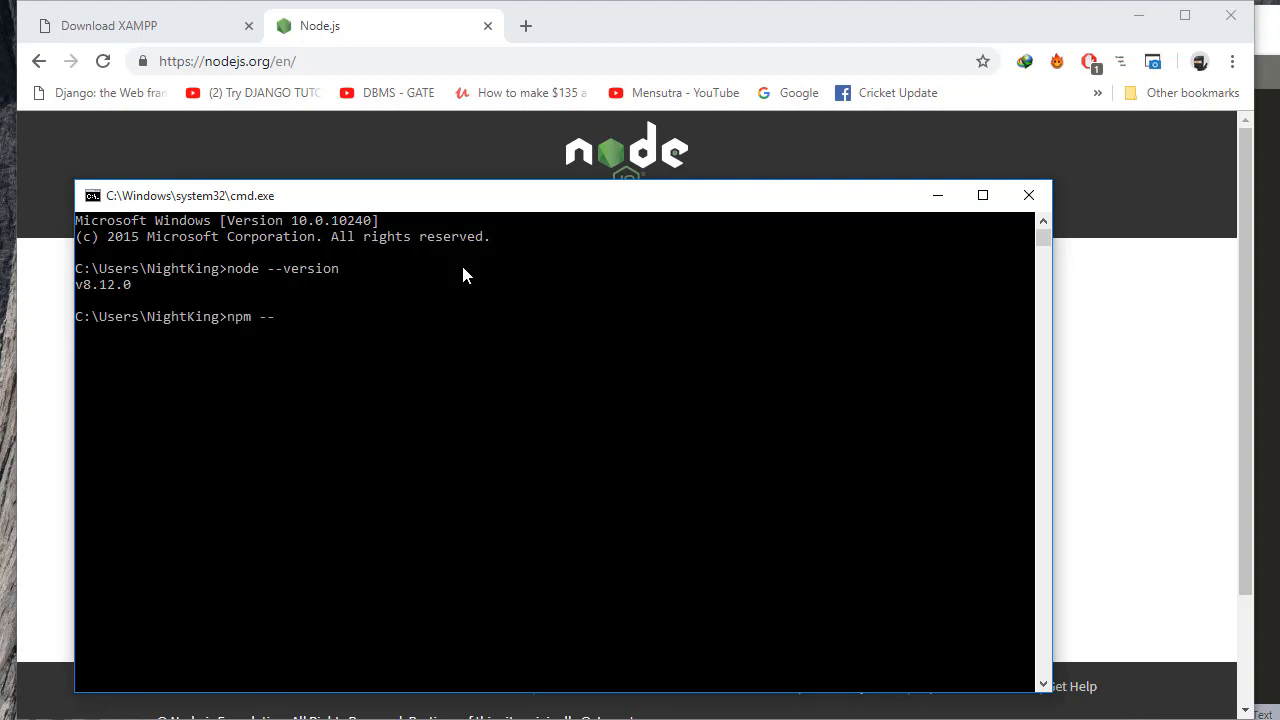
type("version")
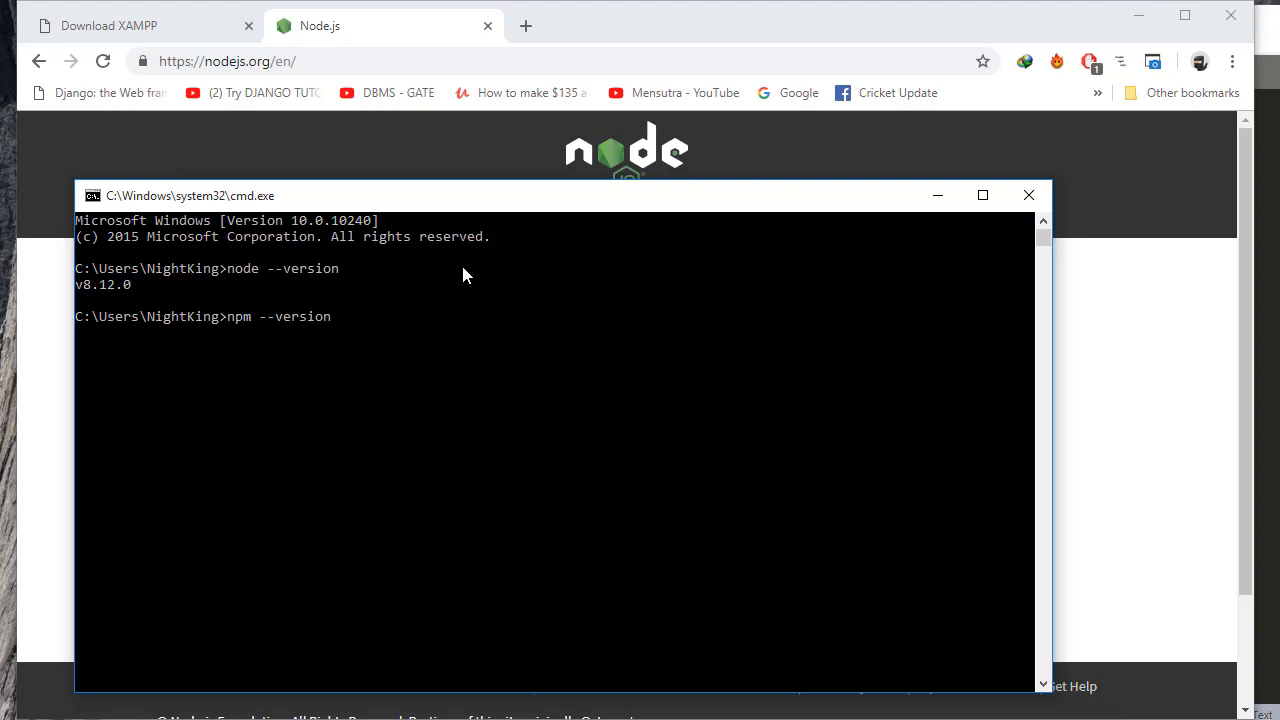
key("Return")
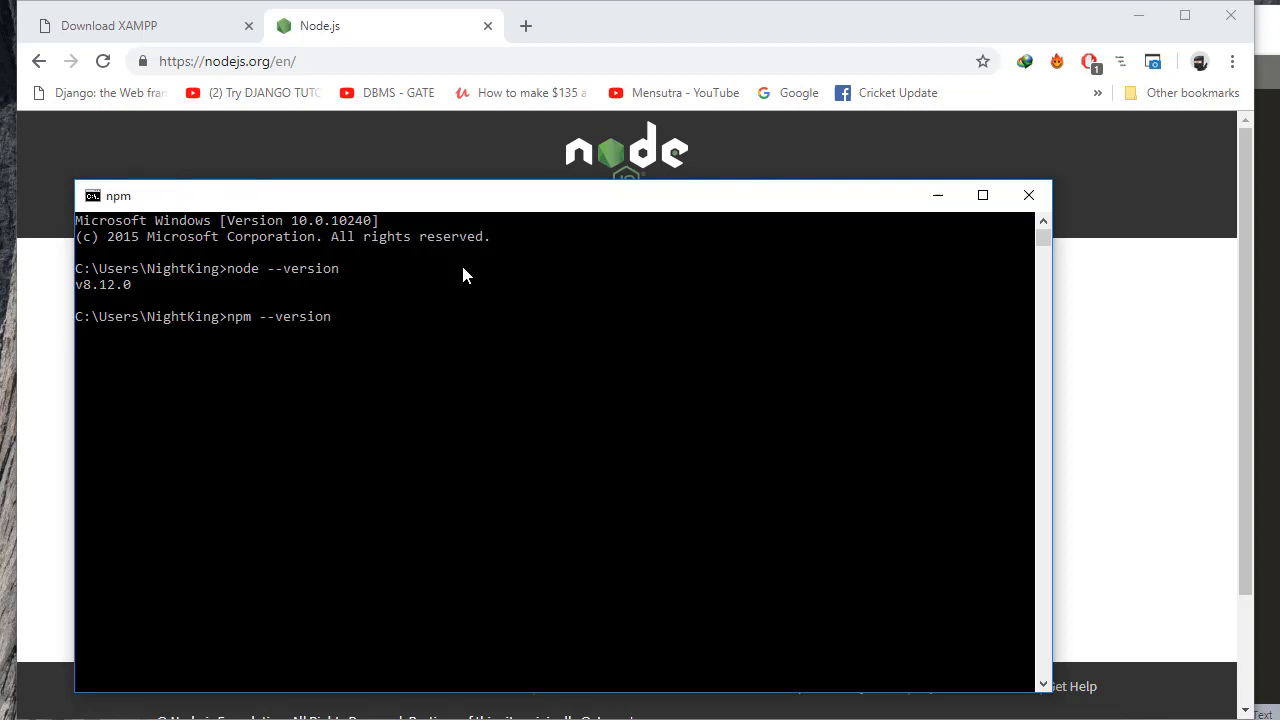
Confirm the npm version check returns 6.4.1.
key("Return")
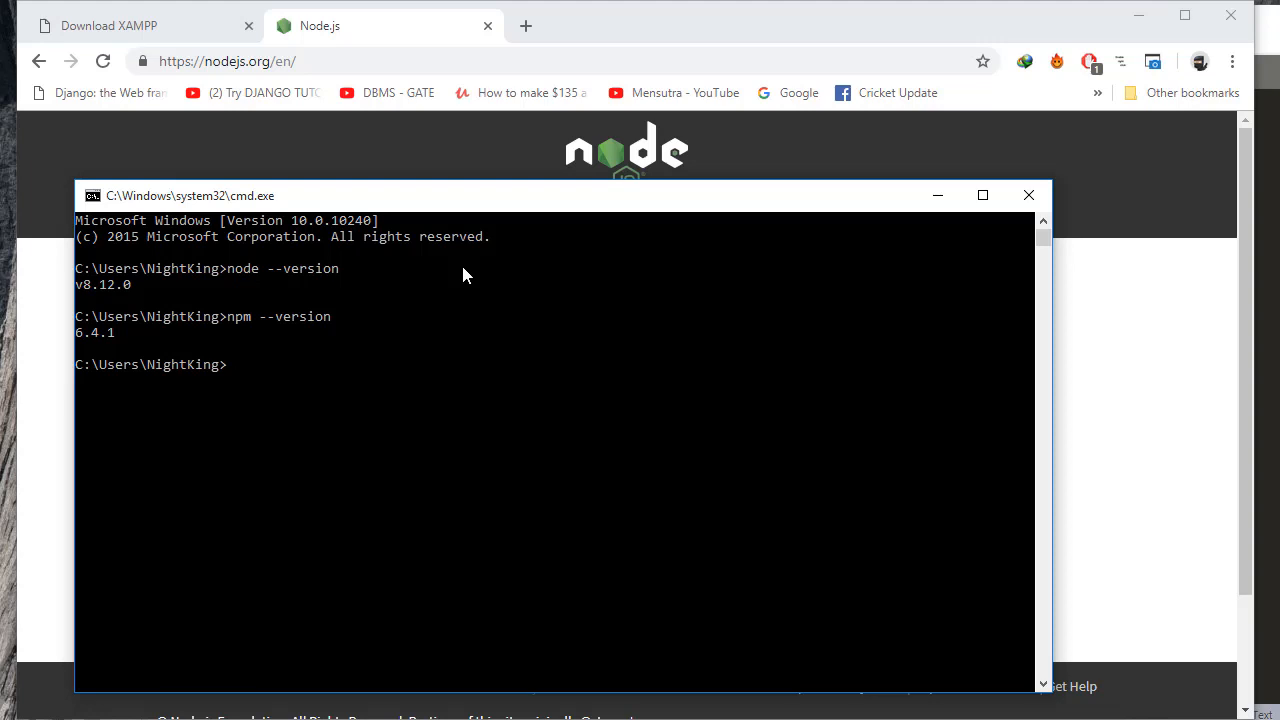
mouse_move(512, 366)
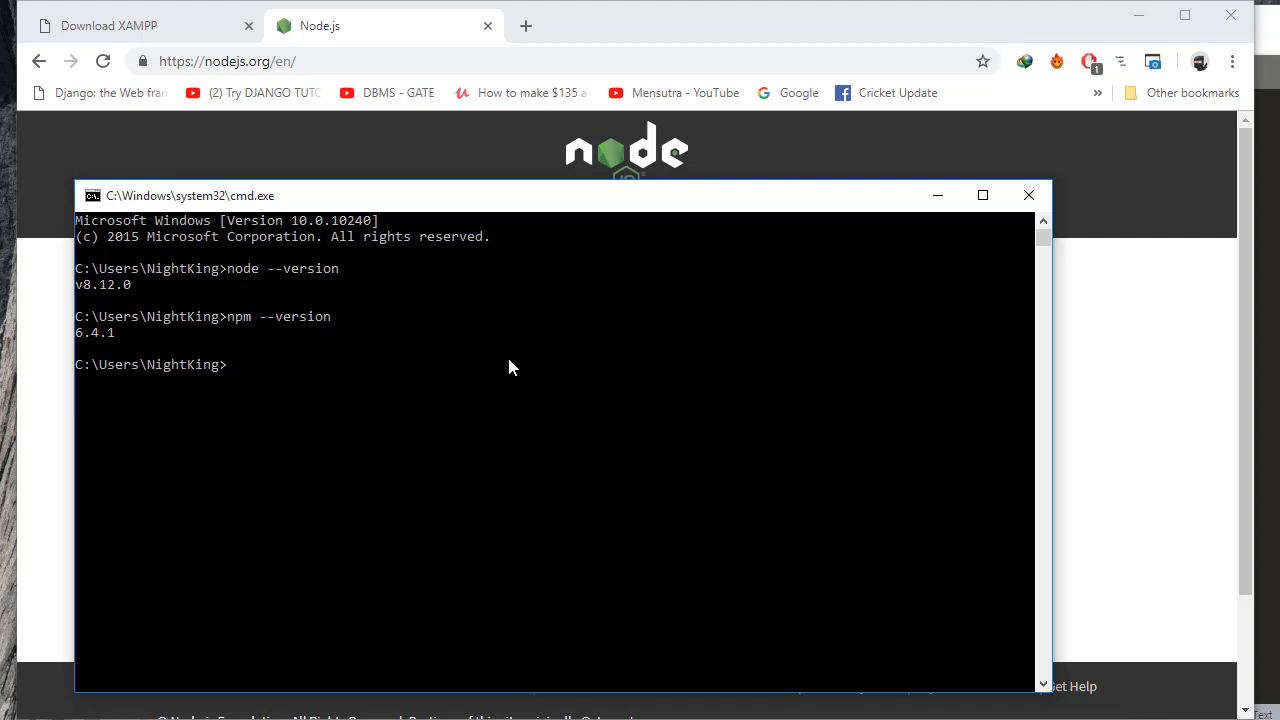
mouse_move(530, 385)
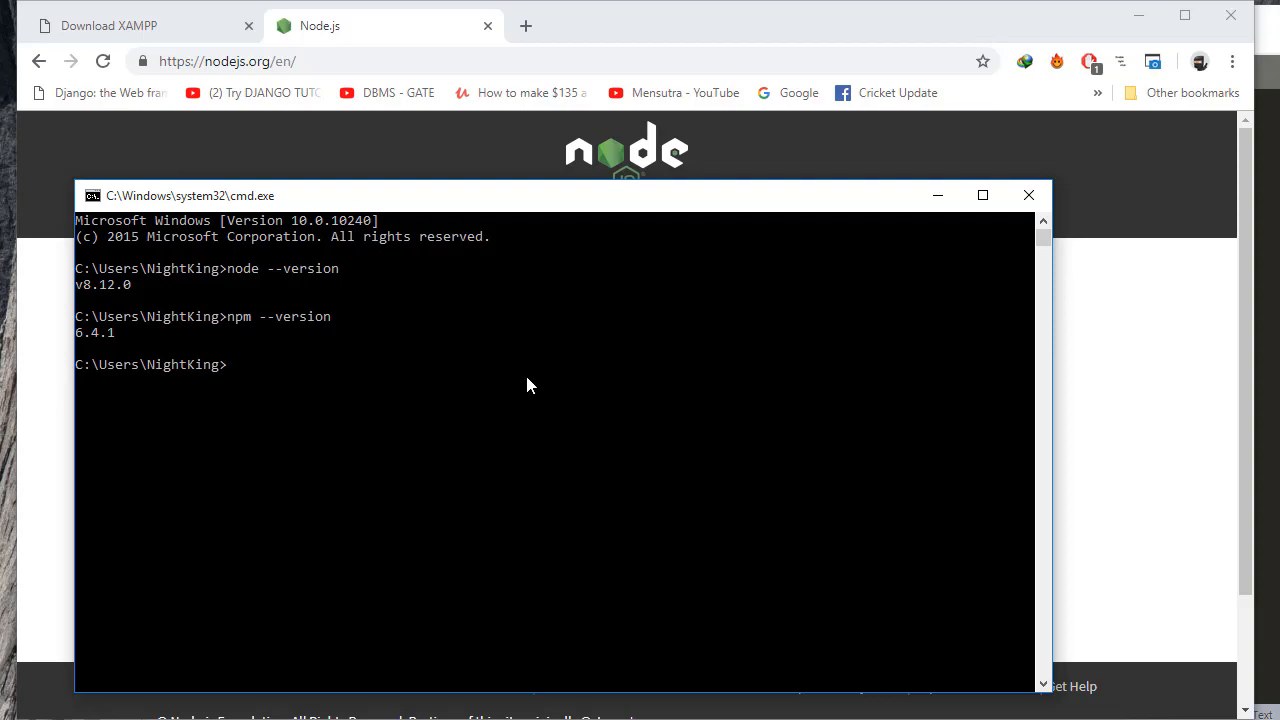